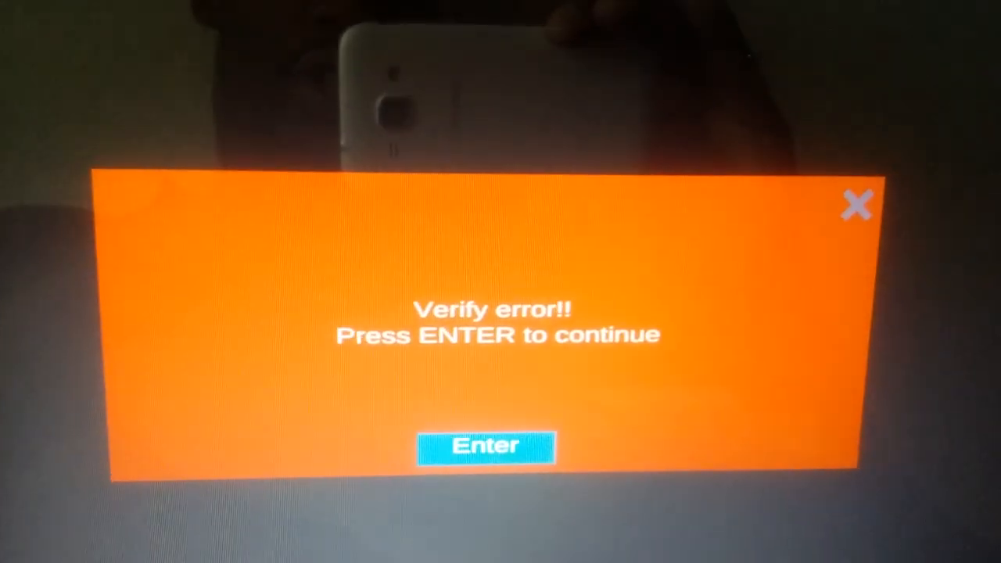
- Dismiss the orange 'Verify error!!' password dialog so startup continues
left_click(483, 446)
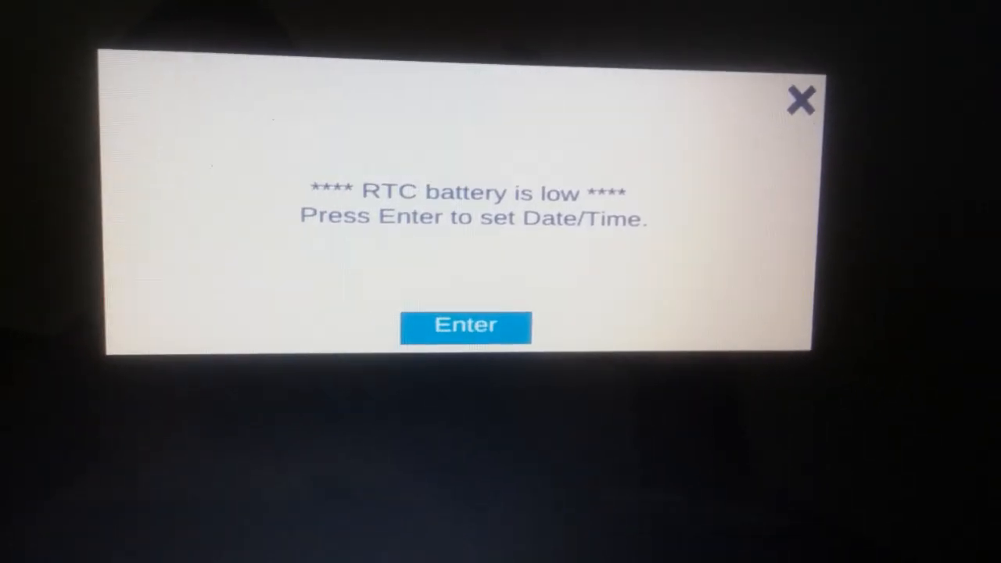
- Acknowledge the 'RTC battery is low' warning to reach the Setup Utility Main page
left_click(465, 326)
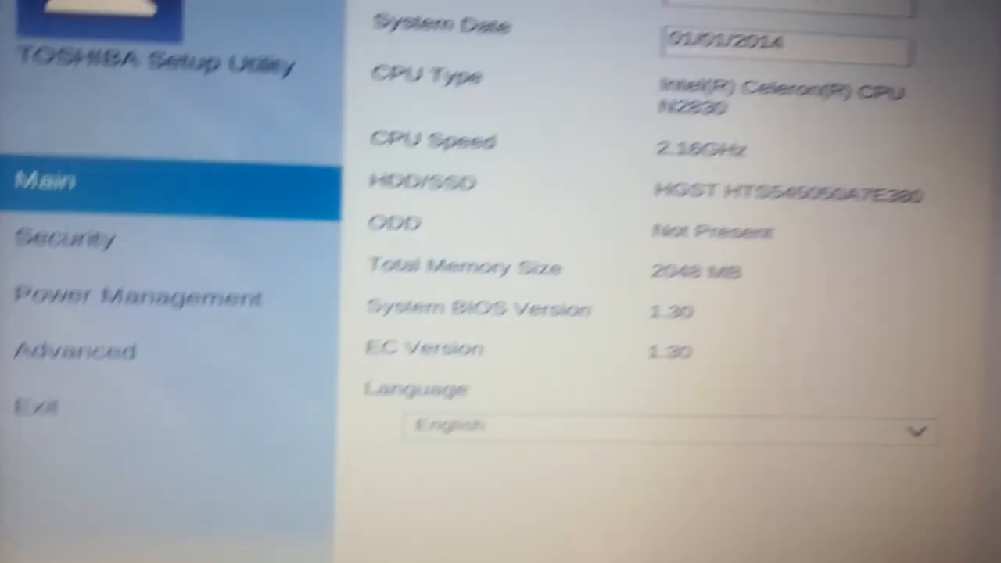